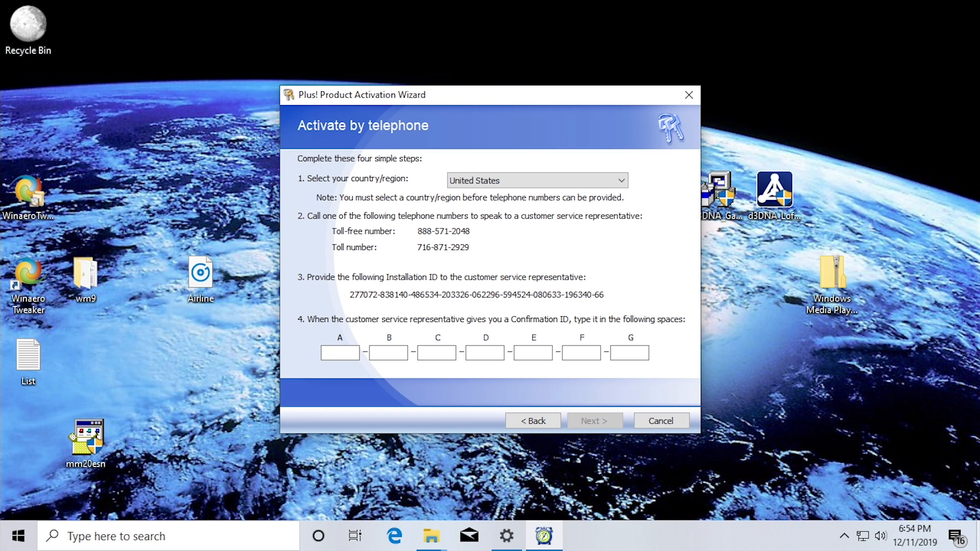
left_click(880, 536)
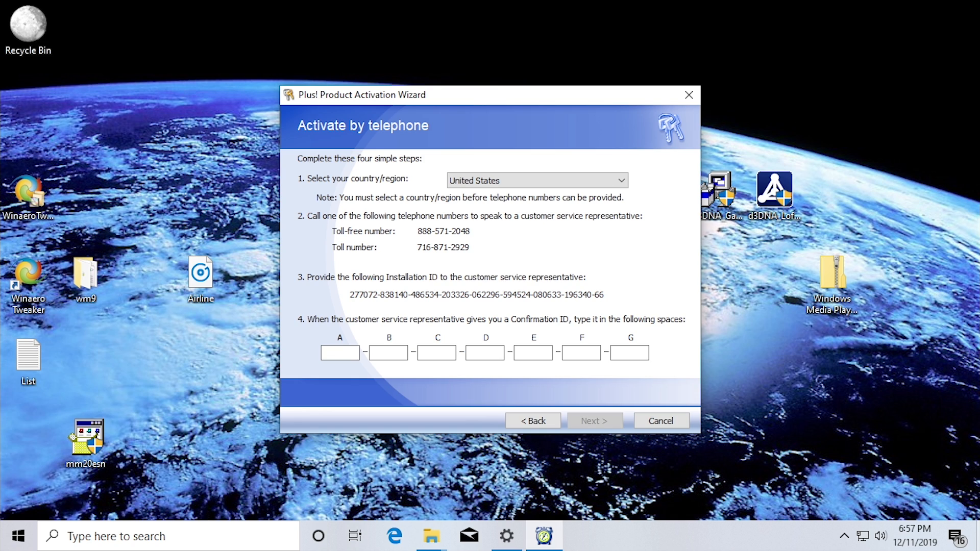
mouse_move(929, 521)
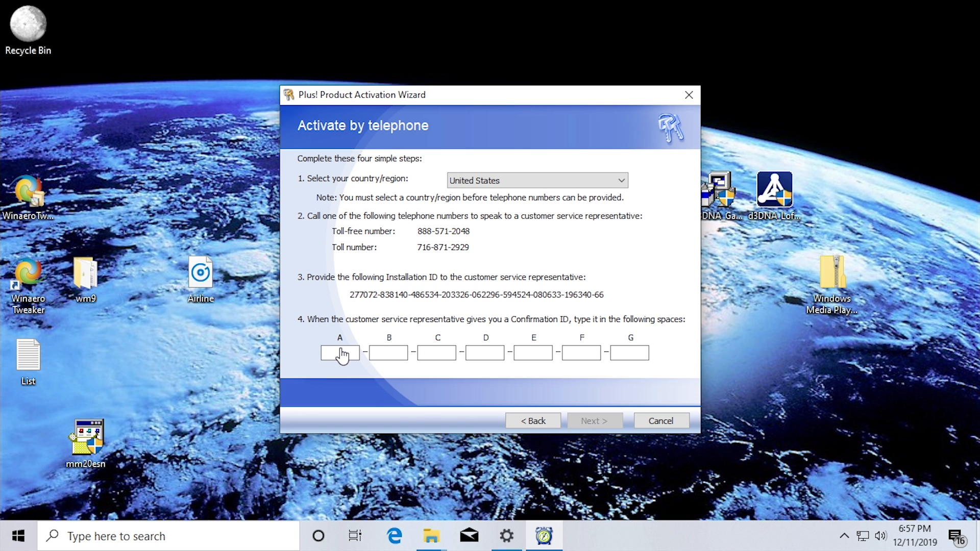
left_click(339, 352)
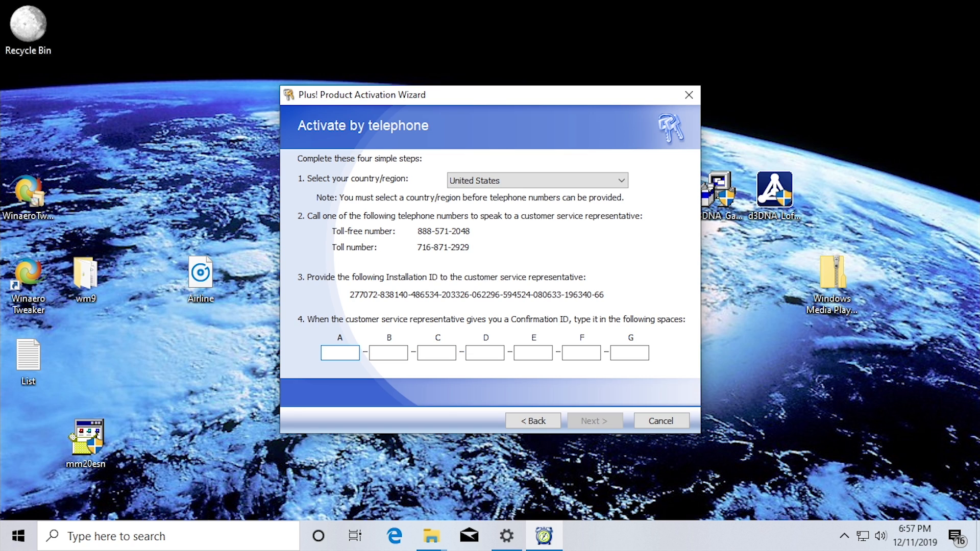
left_click(339, 352)
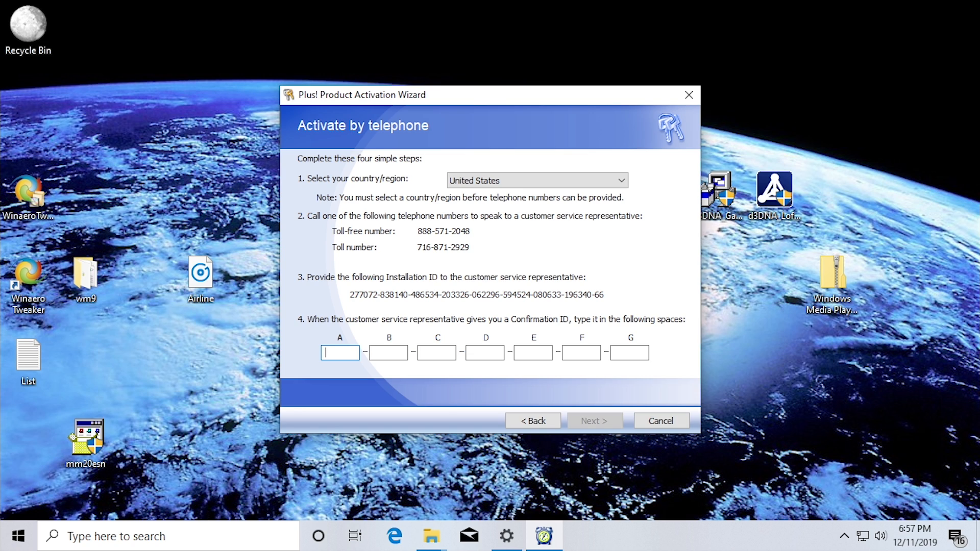
mouse_move(343, 352)
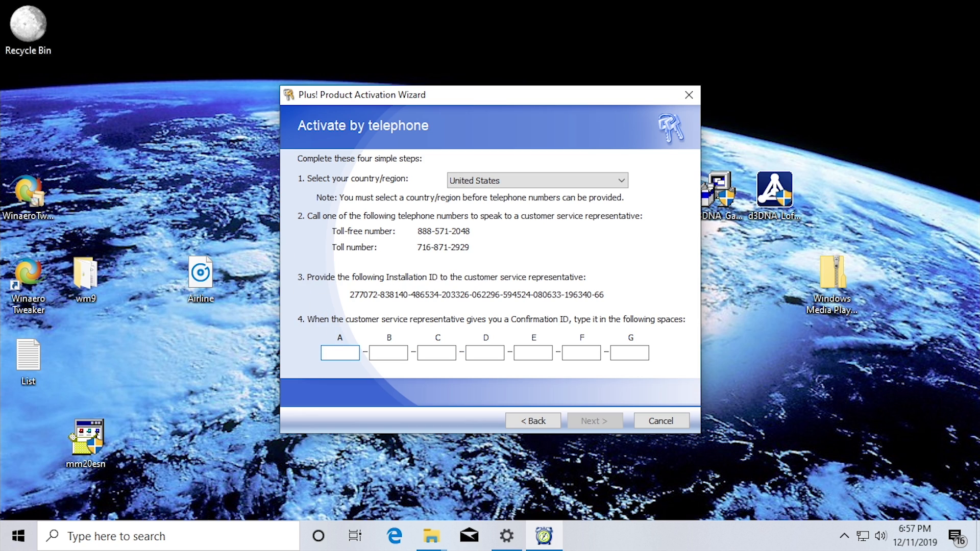
left_click(339, 352)
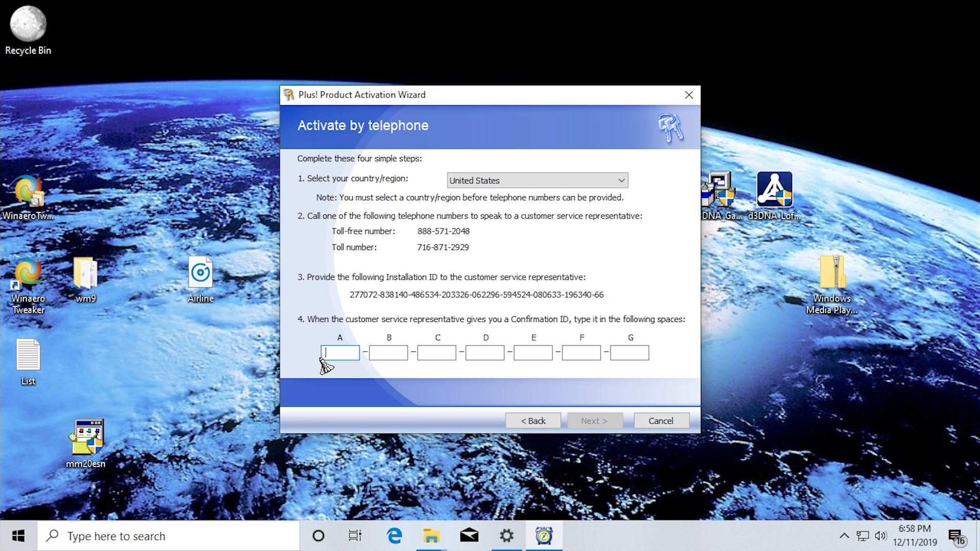
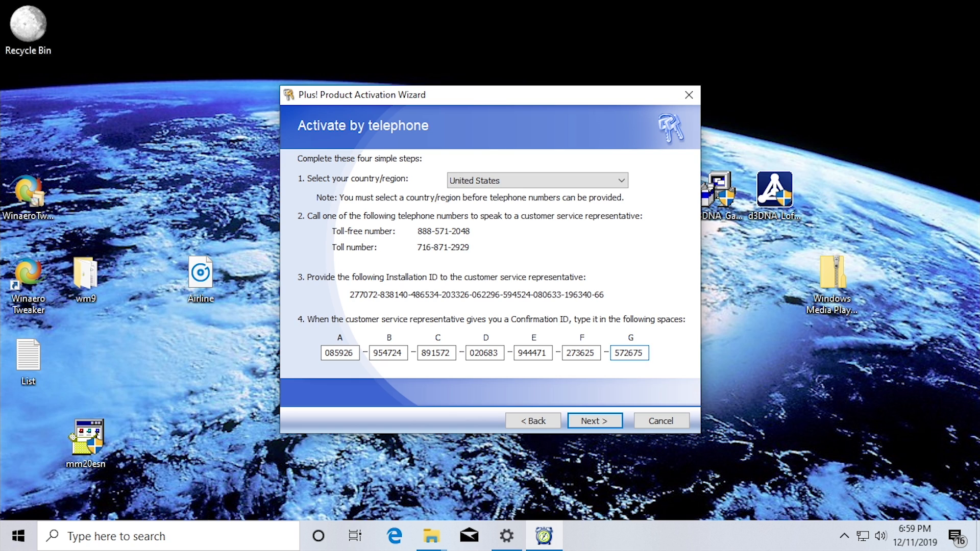
- Submit the Confirmation ID with Next to reach the successful-activation completion page
left_click(594, 419)
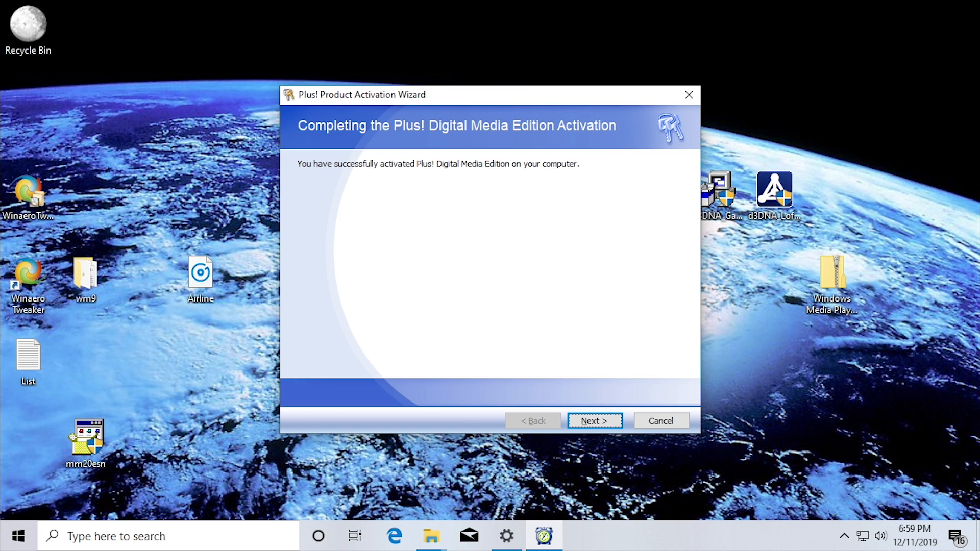
mouse_move(463, 237)
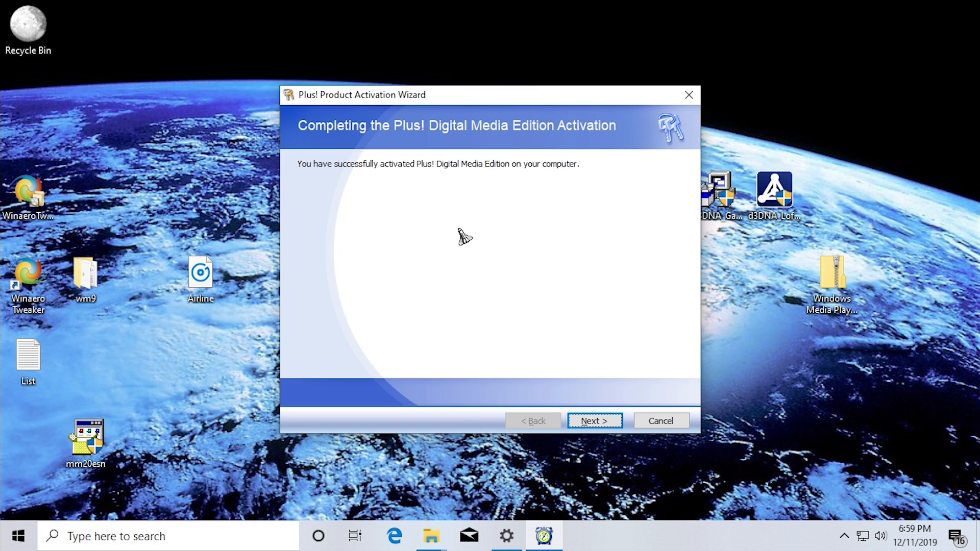